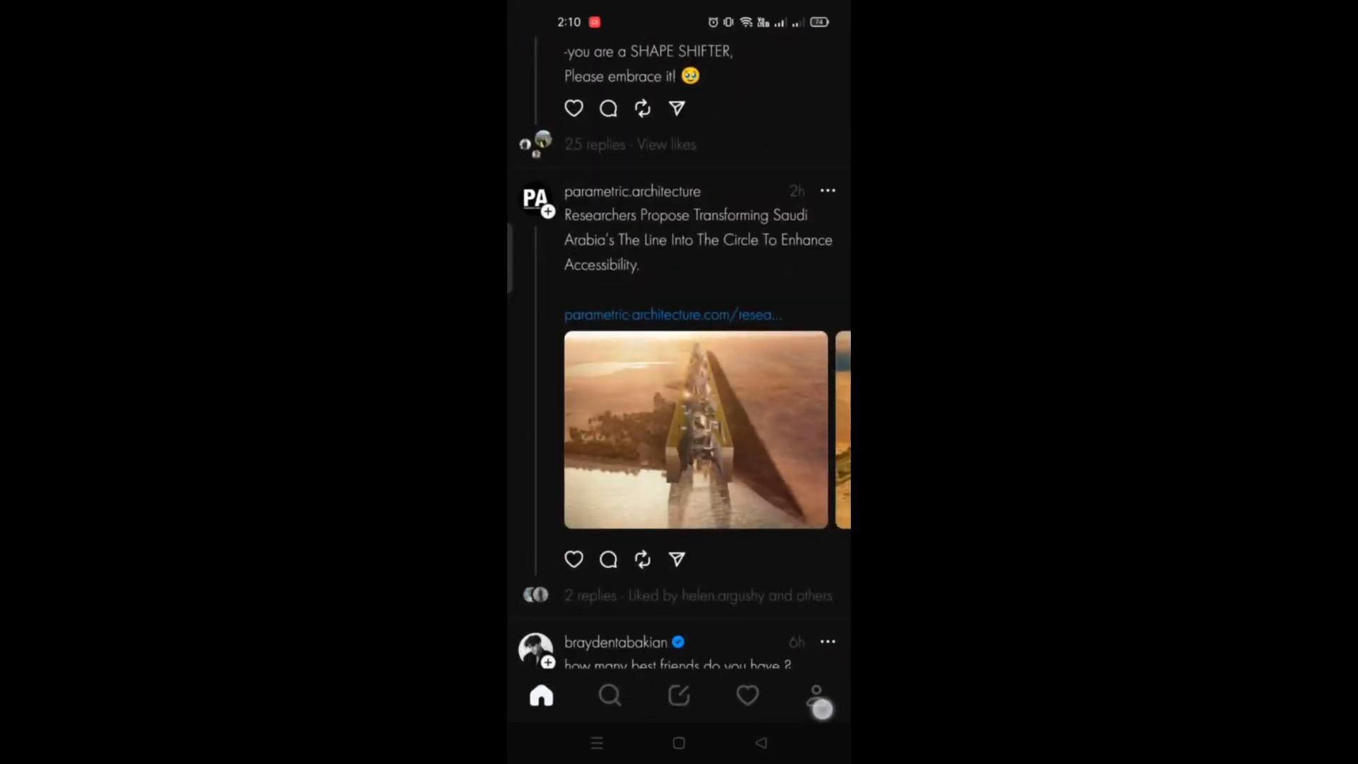
Step: Go to your own Threads profile page from the bottom navigation
click(815, 694)
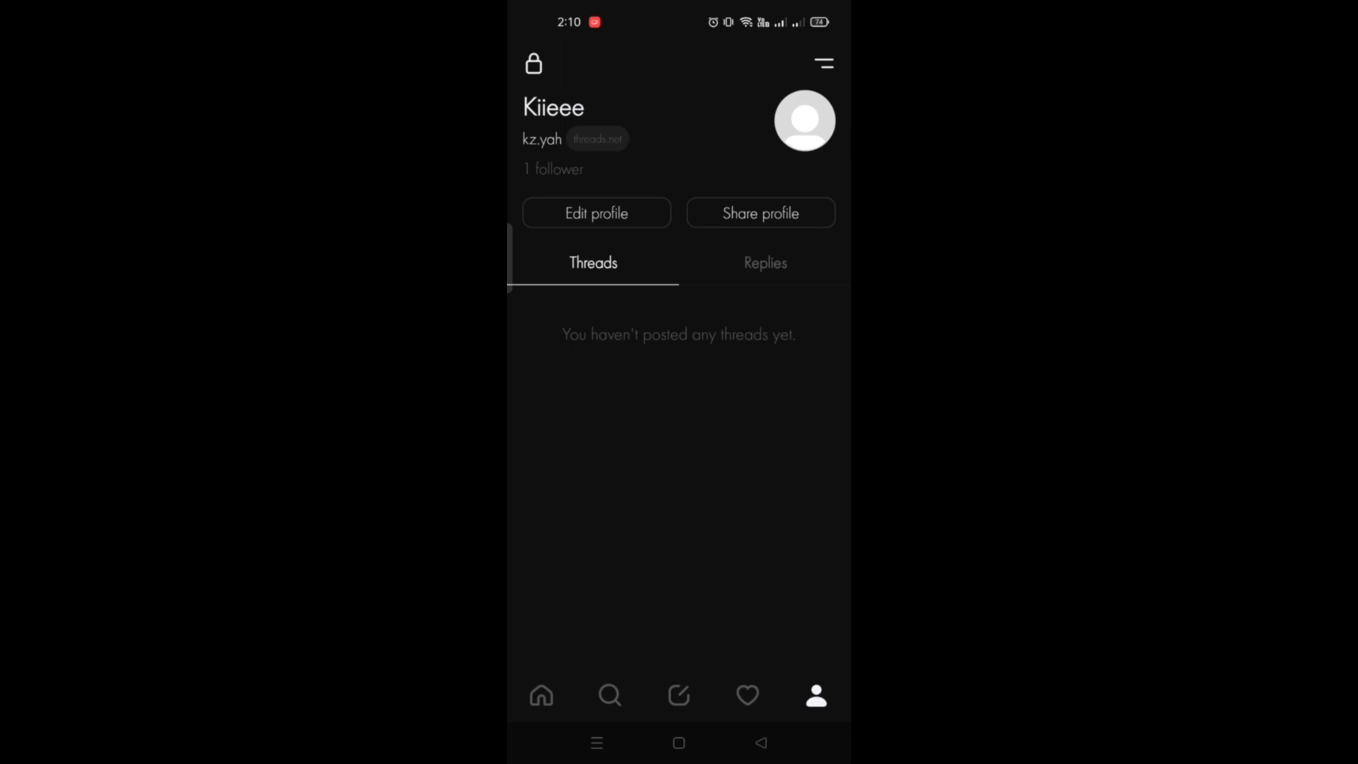
Step: Show the Followers list via the '1 follower' count under the profile name
click(554, 169)
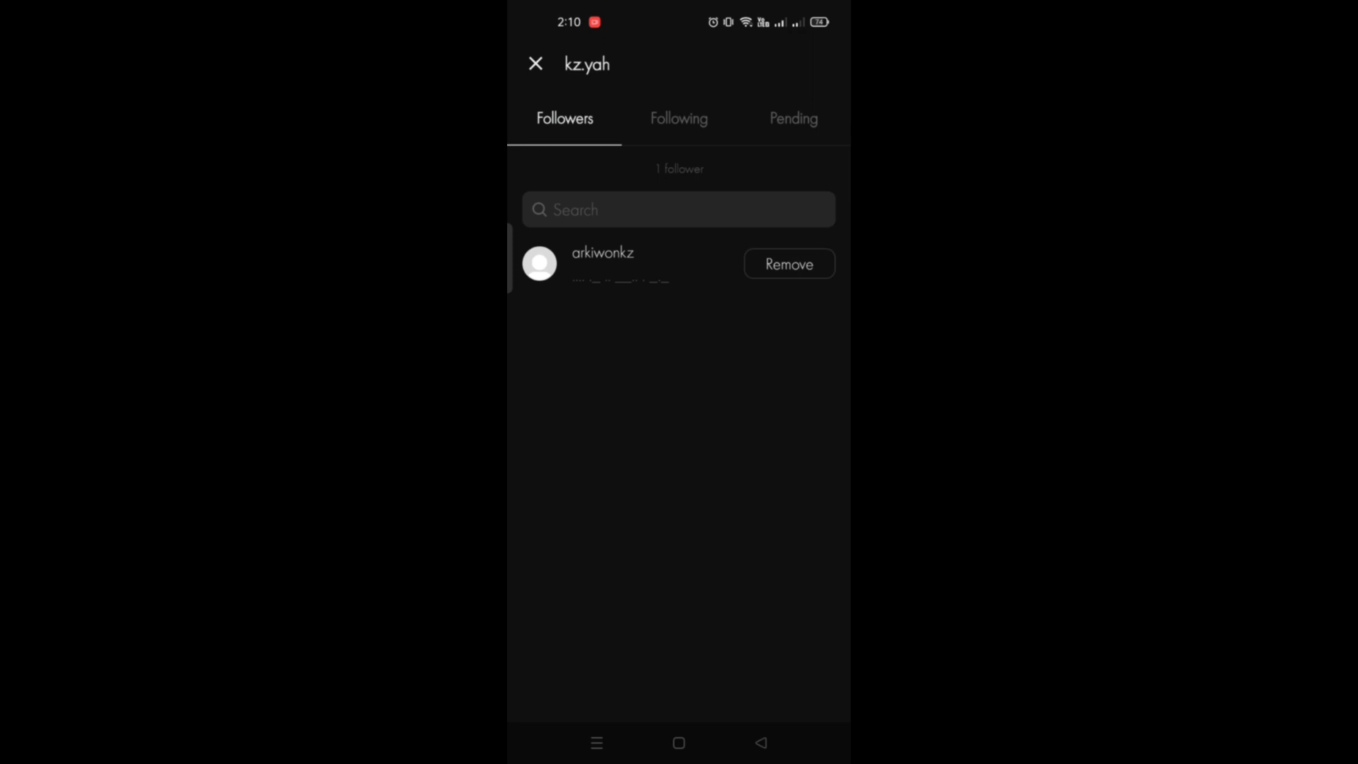
Step: Remove the only follower and confirm the removal in the dialog
click(788, 264)
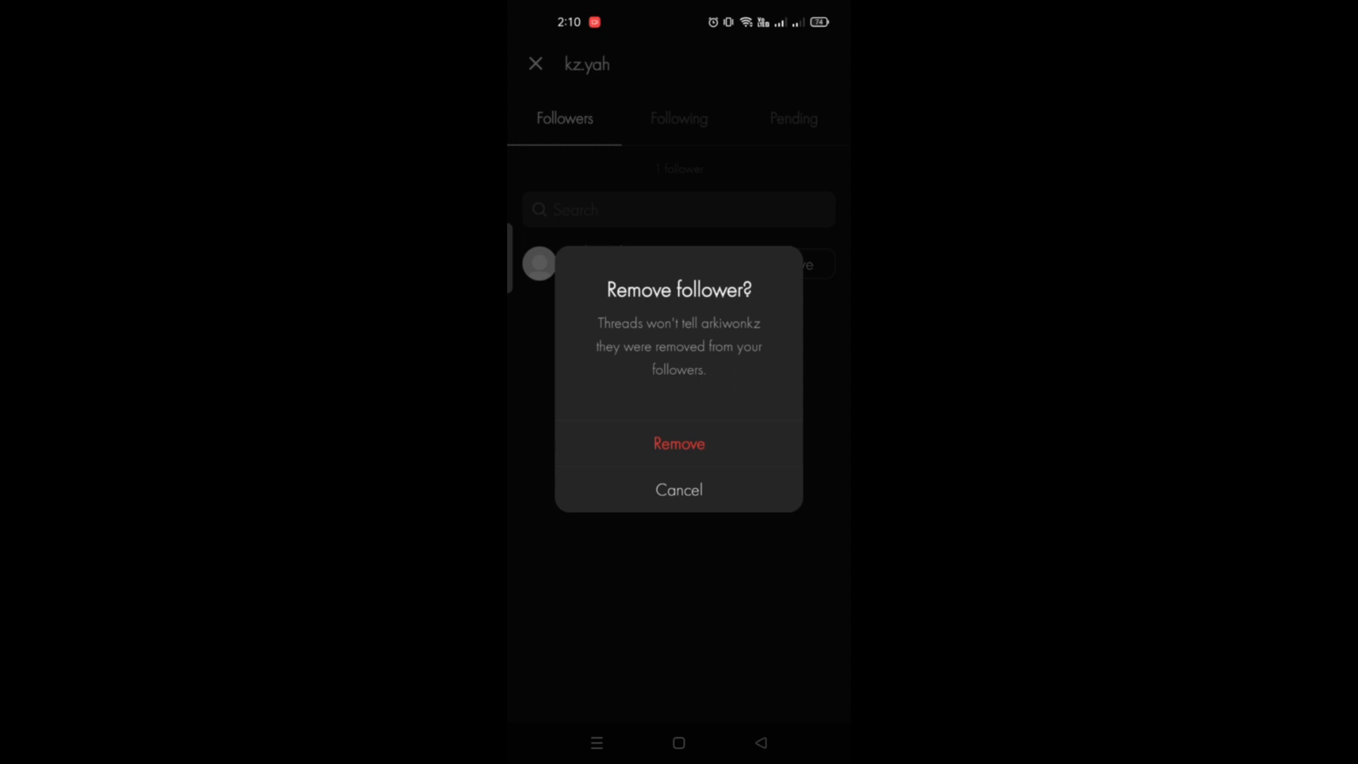
click(679, 443)
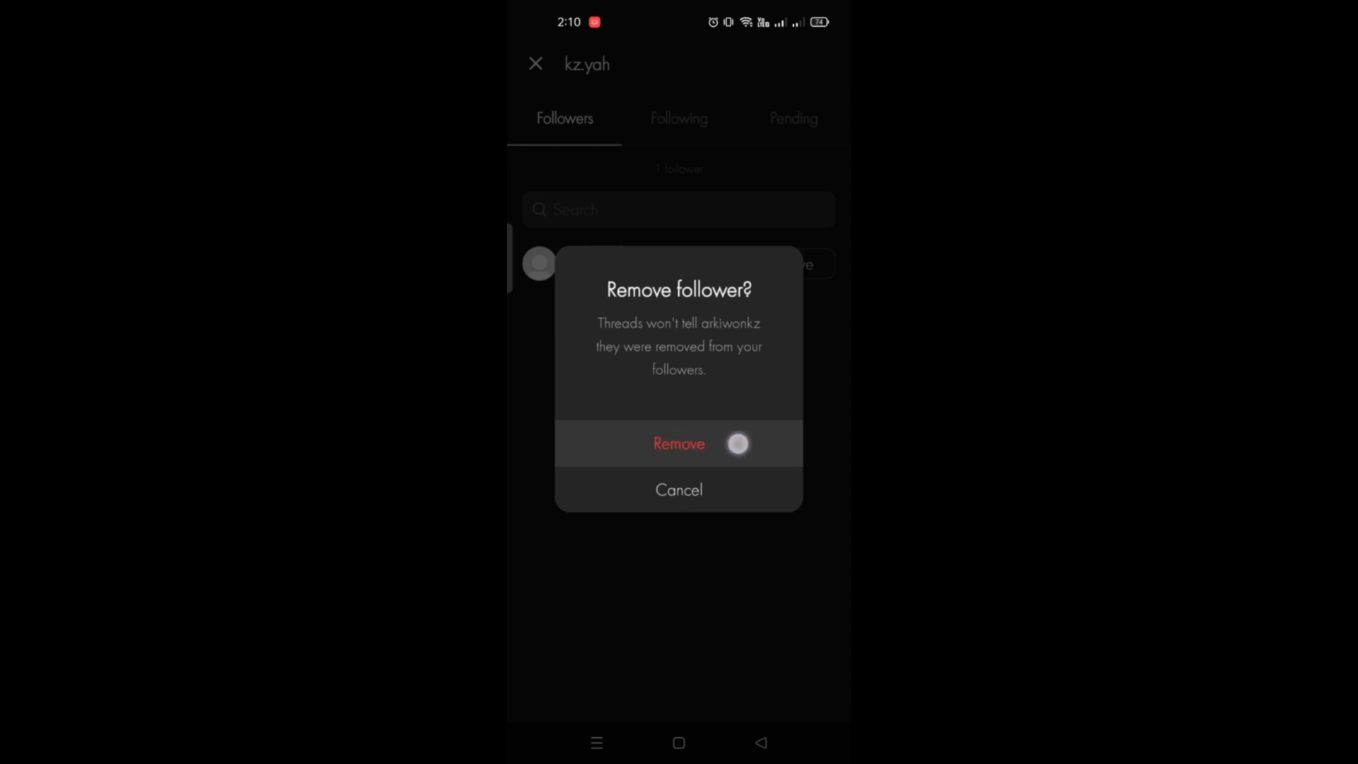
click(679, 443)
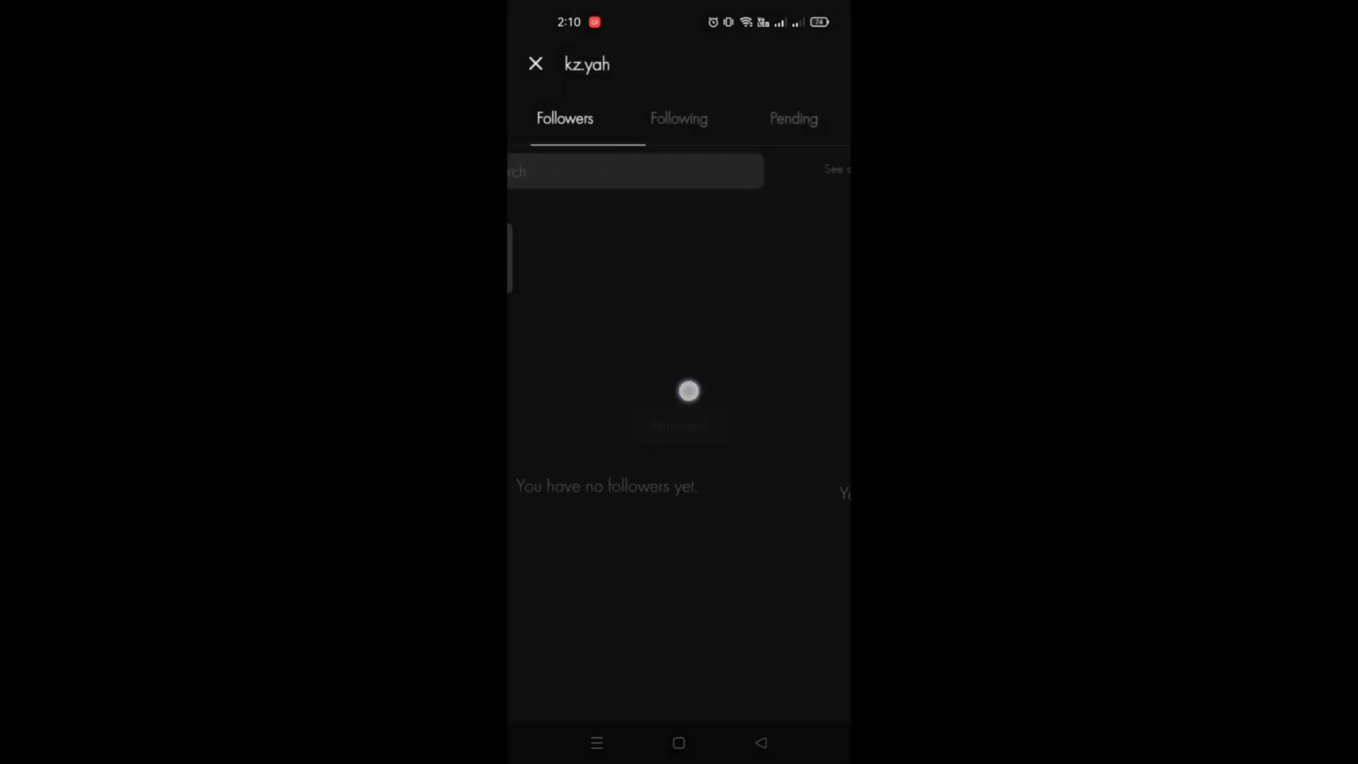
Step: Check the Following list, then return to Followers now reading 'You have no followers yet'
click(679, 119)
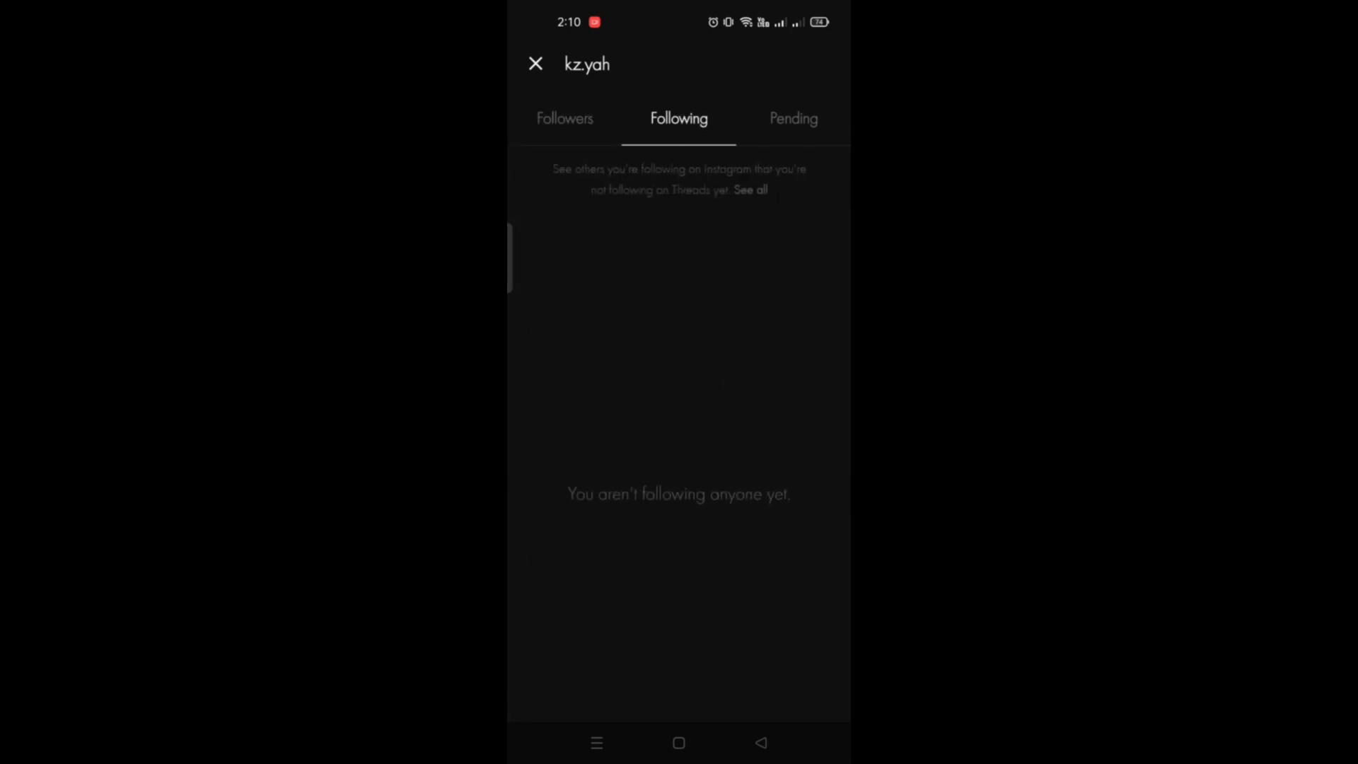
click(565, 118)
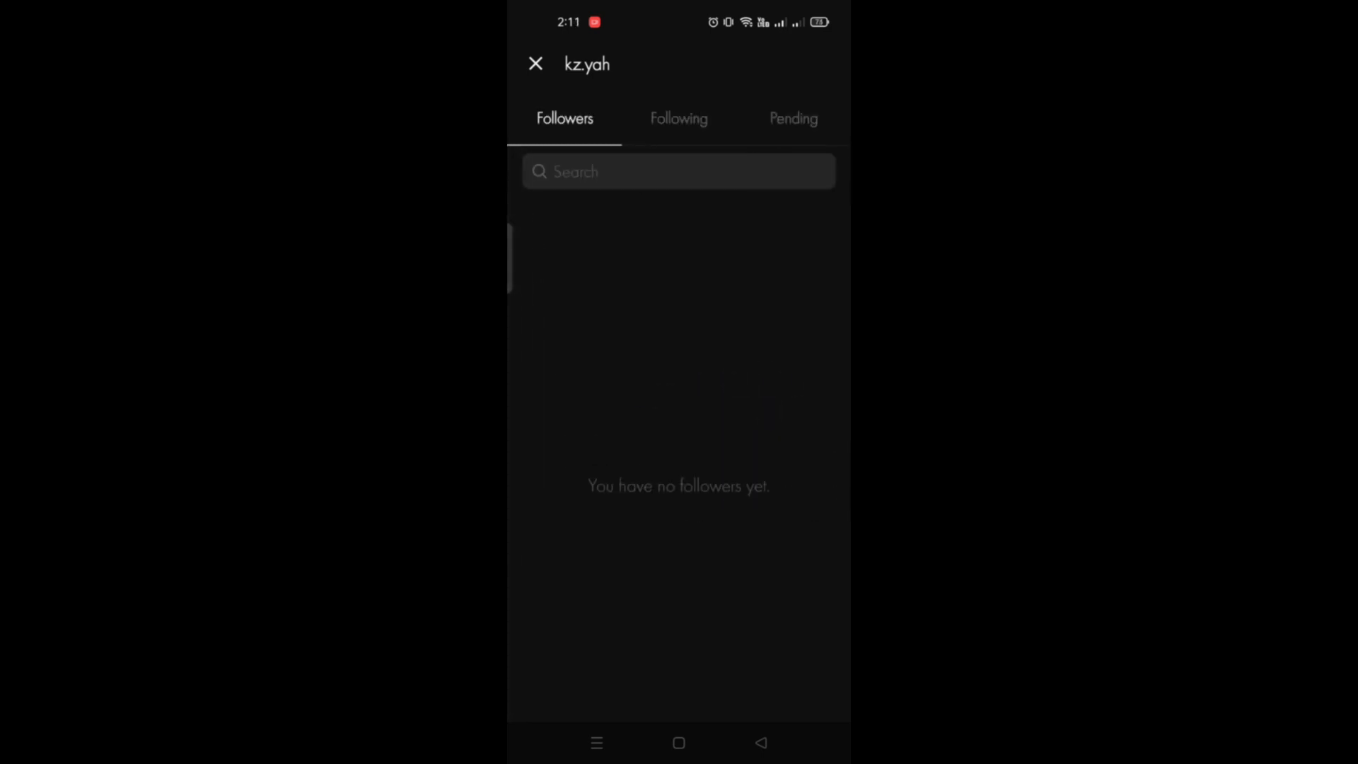